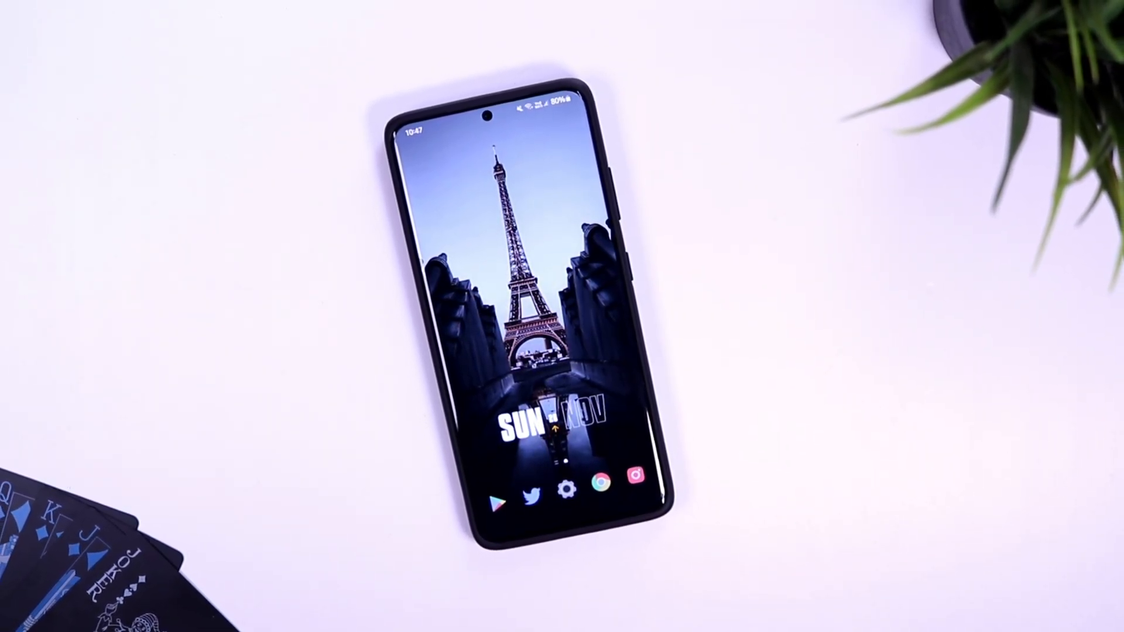
Step: Scroll through Good Lock's Unit list of modules like LockStar, QuickStar and NavStar
scroll("up", 3)
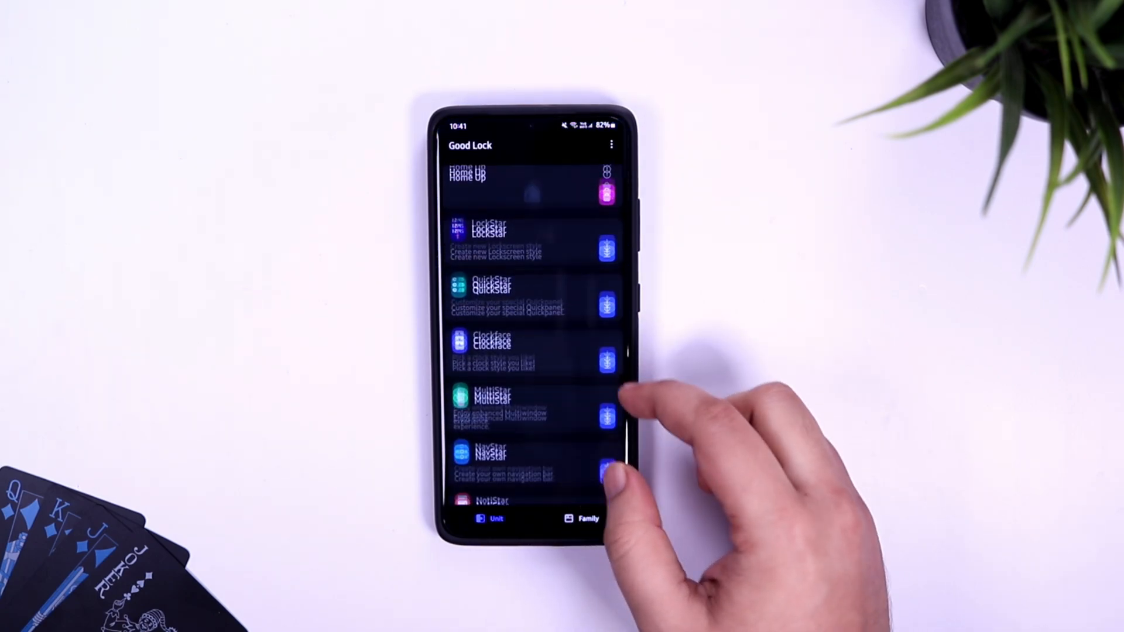
scroll("down", 3)
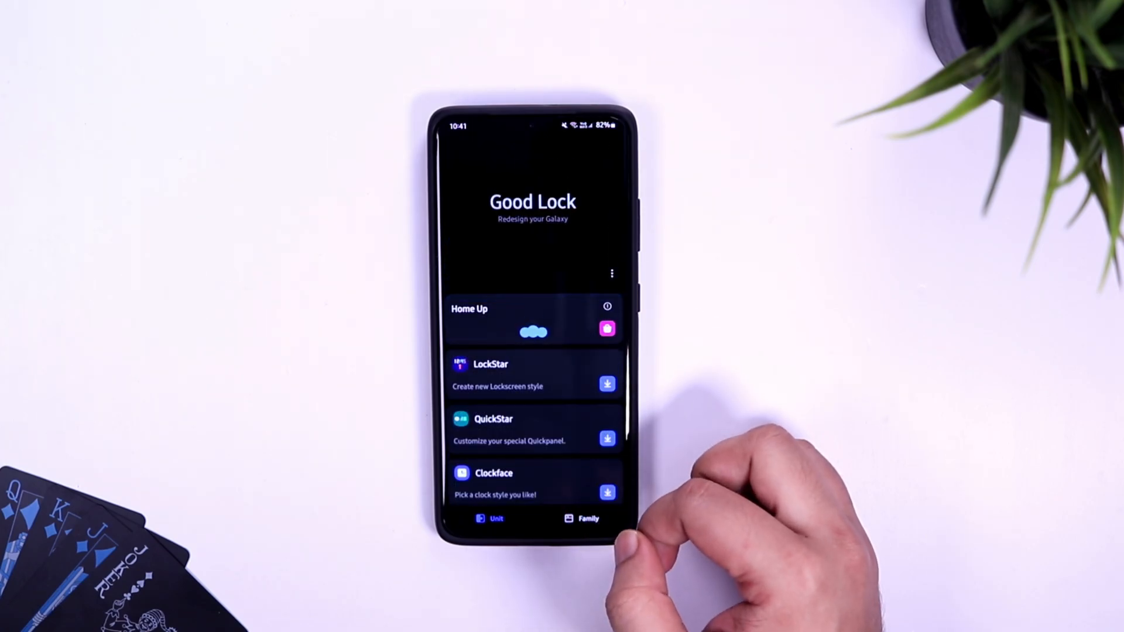
scroll("down", 3)
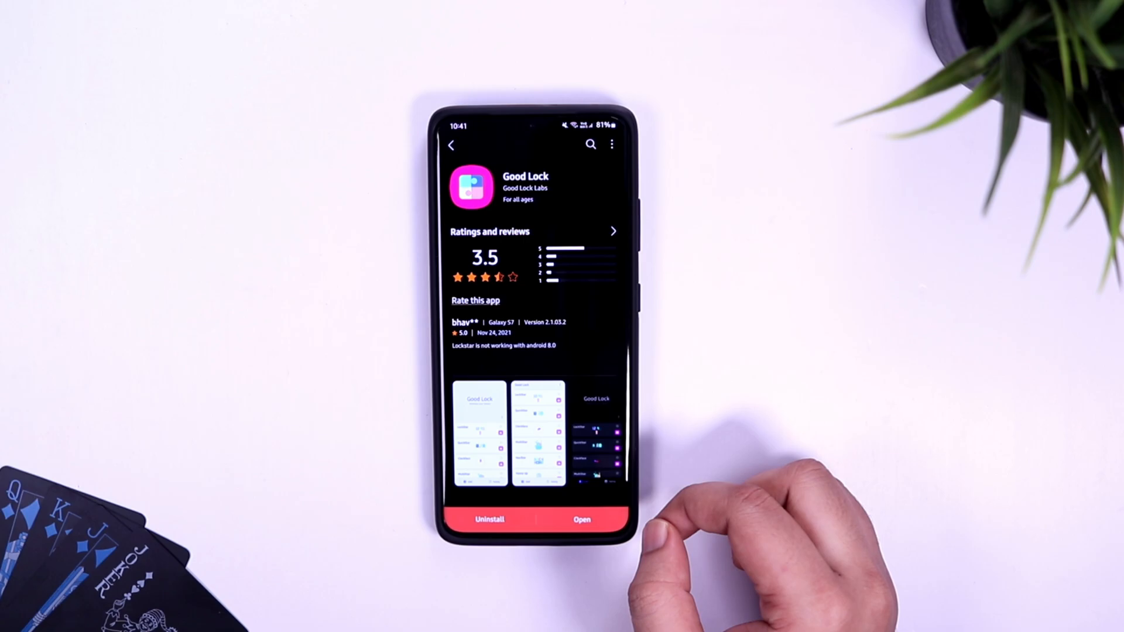
scroll("up", 3)
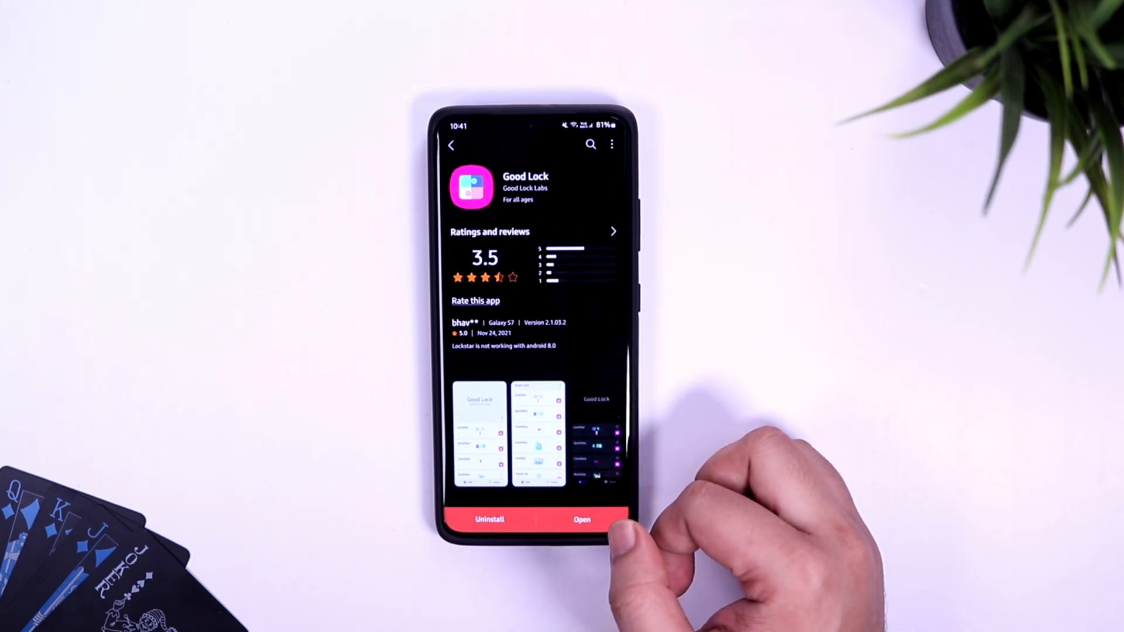
scroll("down", 3)
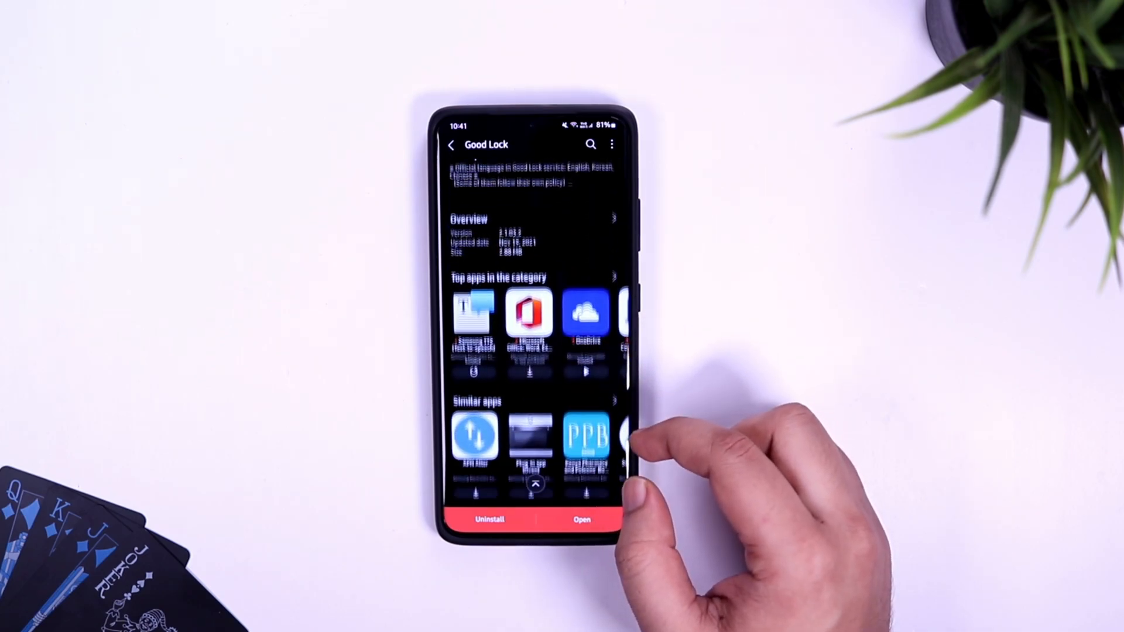
scroll("up", 3)
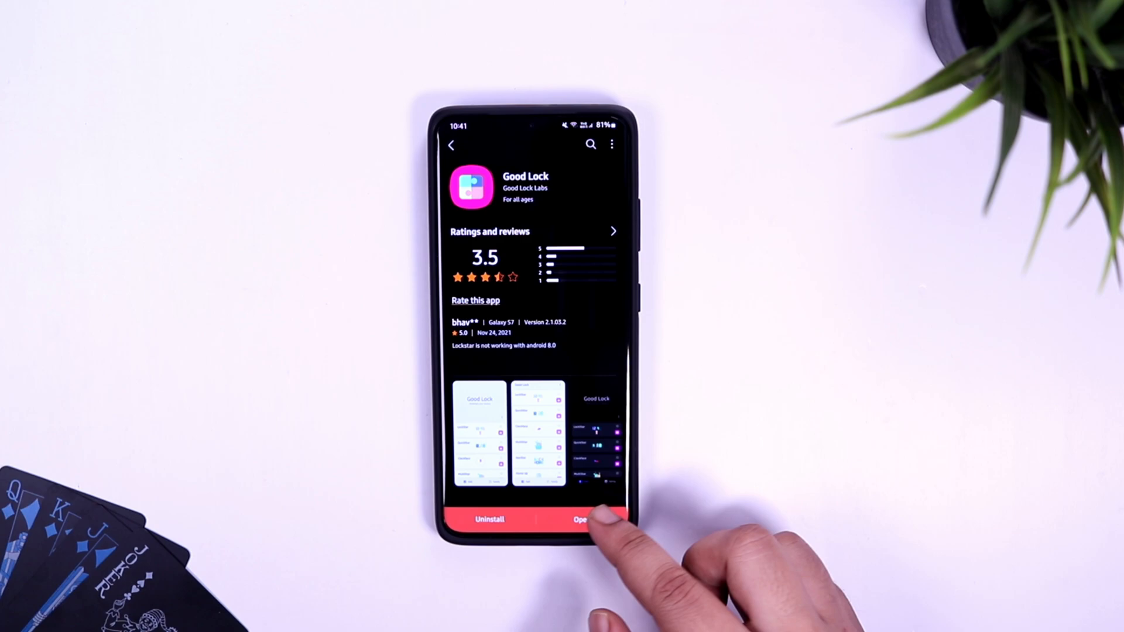
Step: Launch Good Lock from its store page and enter the Home Up module
left_click(581, 519)
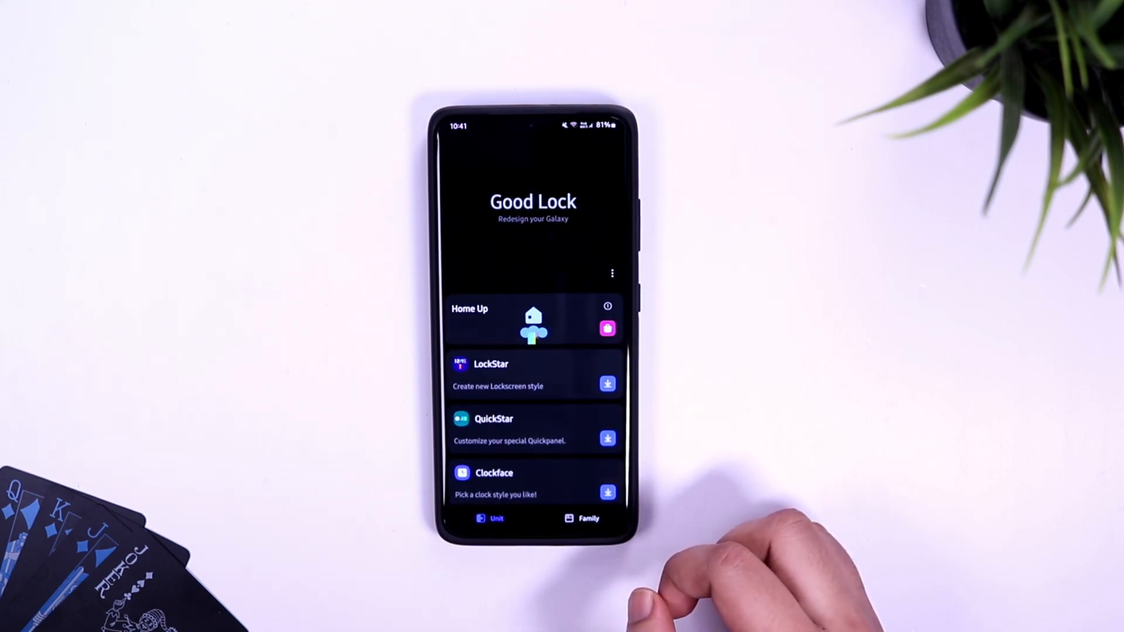
scroll("up", 3)
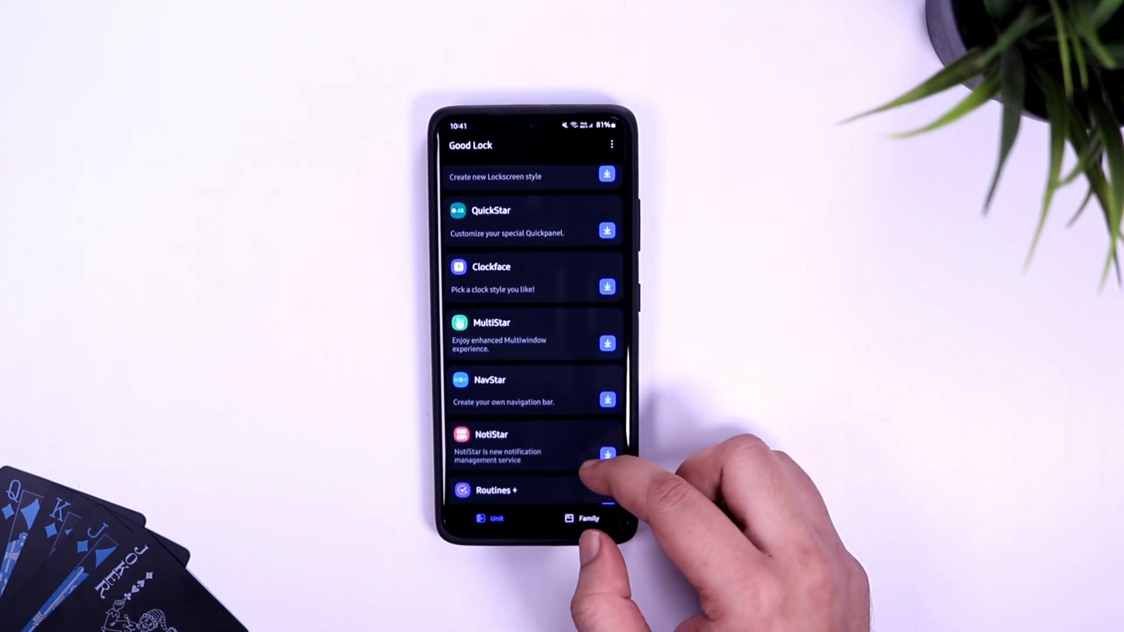
scroll("down", 3)
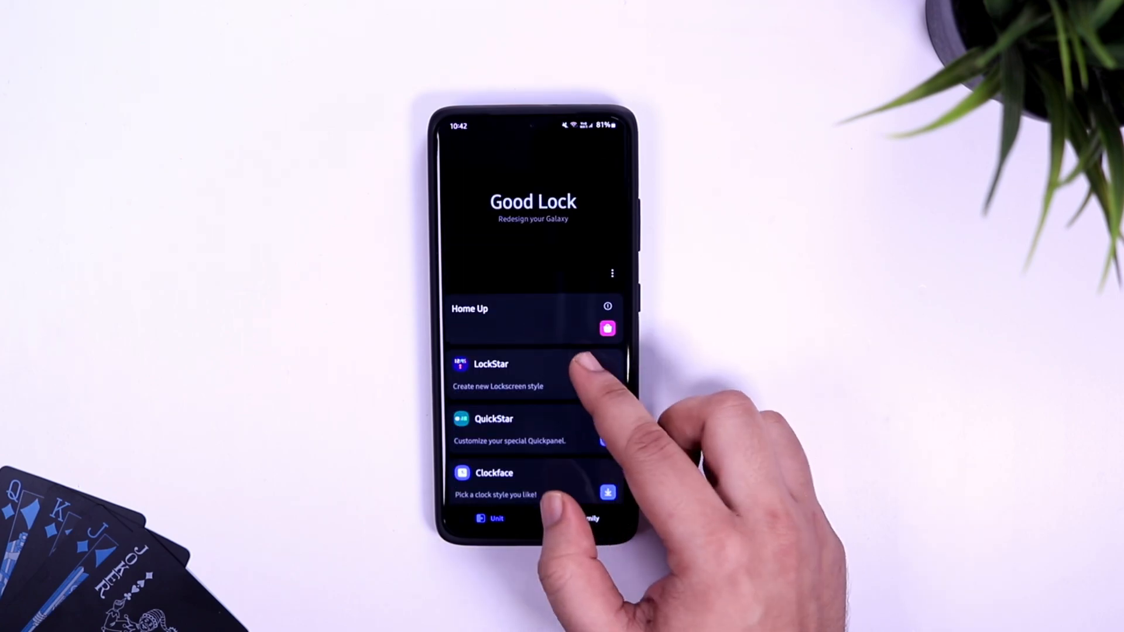
left_click(470, 317)
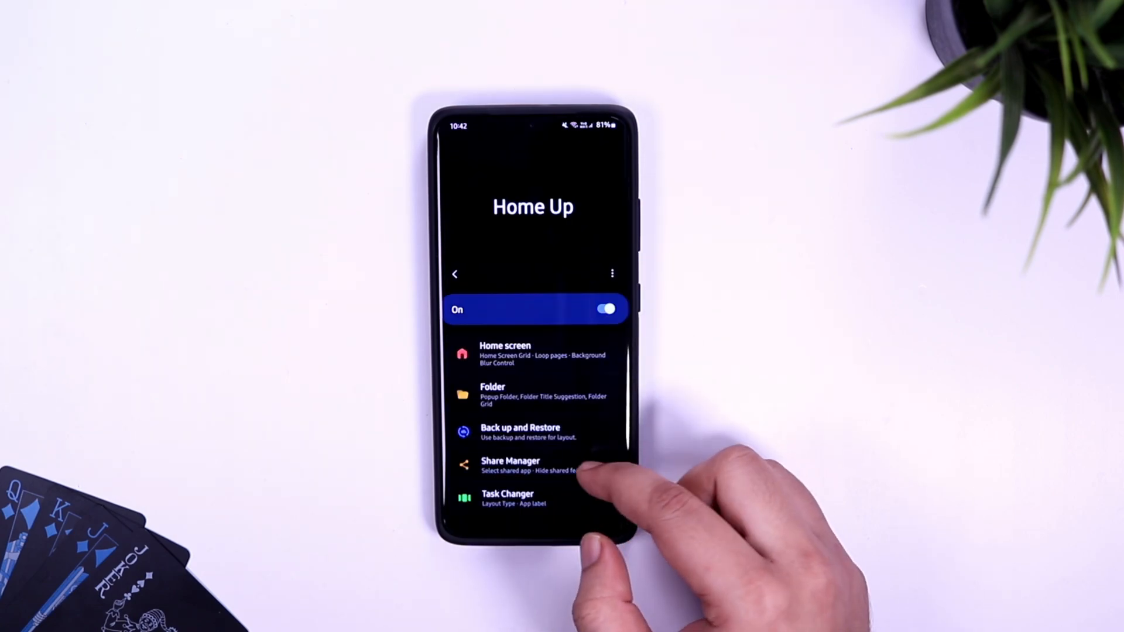
Step: Enter Home Up's Home screen settings
scroll("up", 3)
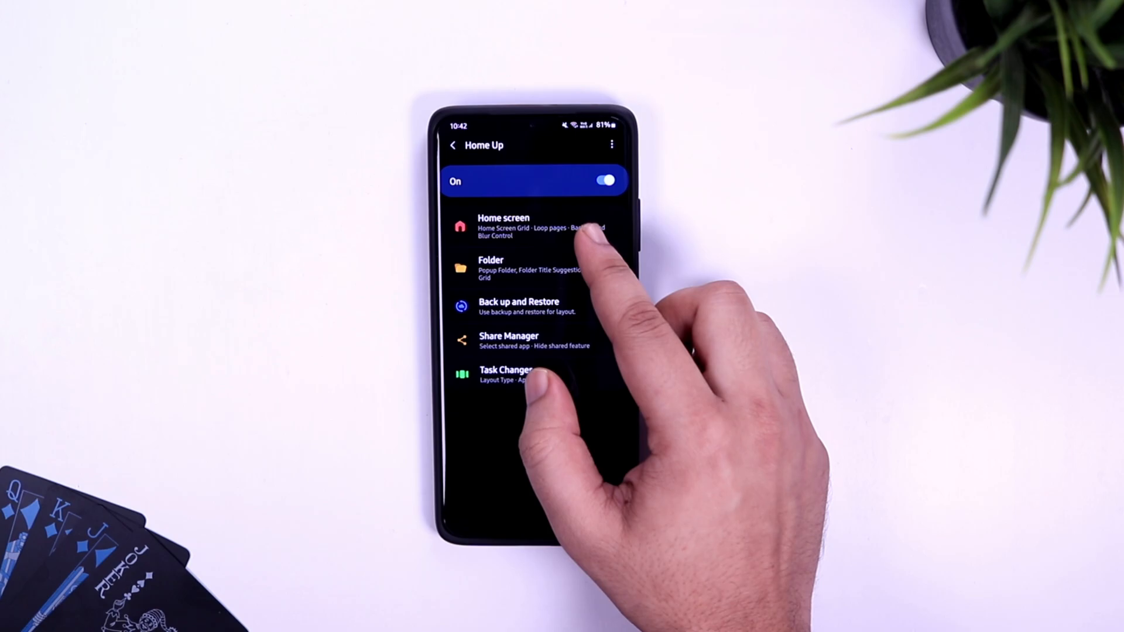
left_click(503, 226)
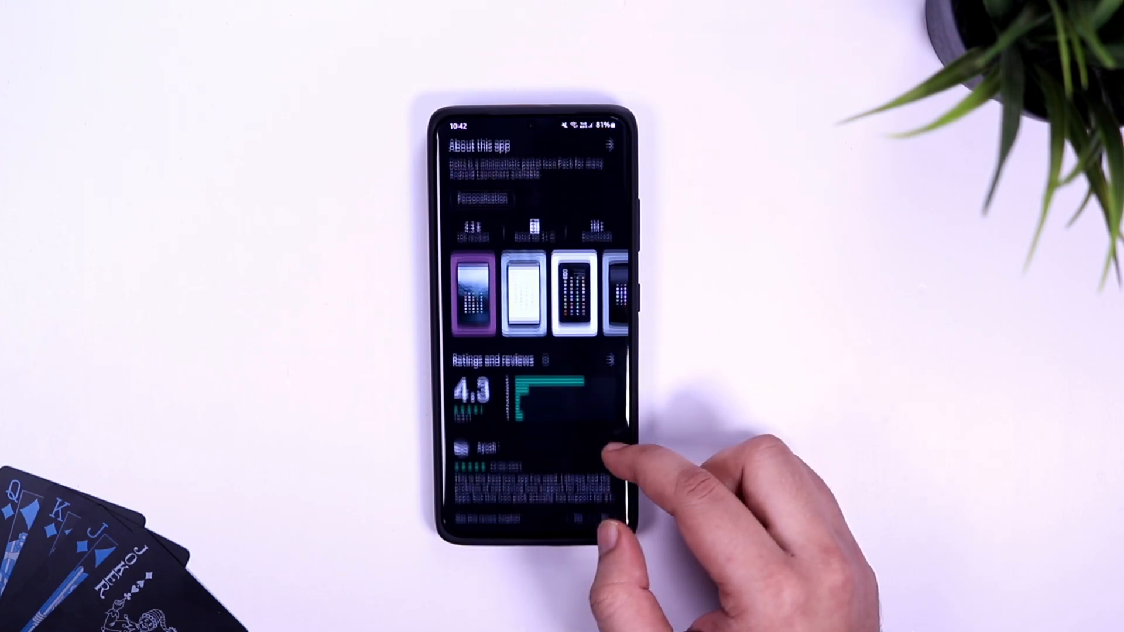
Step: Scroll the icon pack's Play Store listing and its Icons grid
scroll("up", 3)
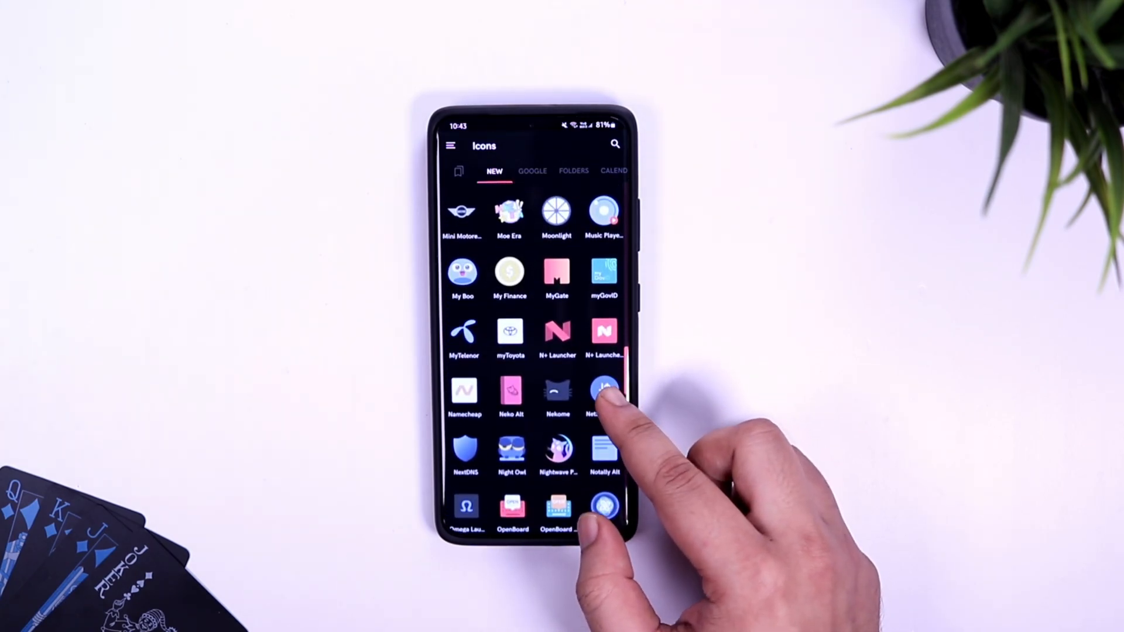
scroll("up", 3)
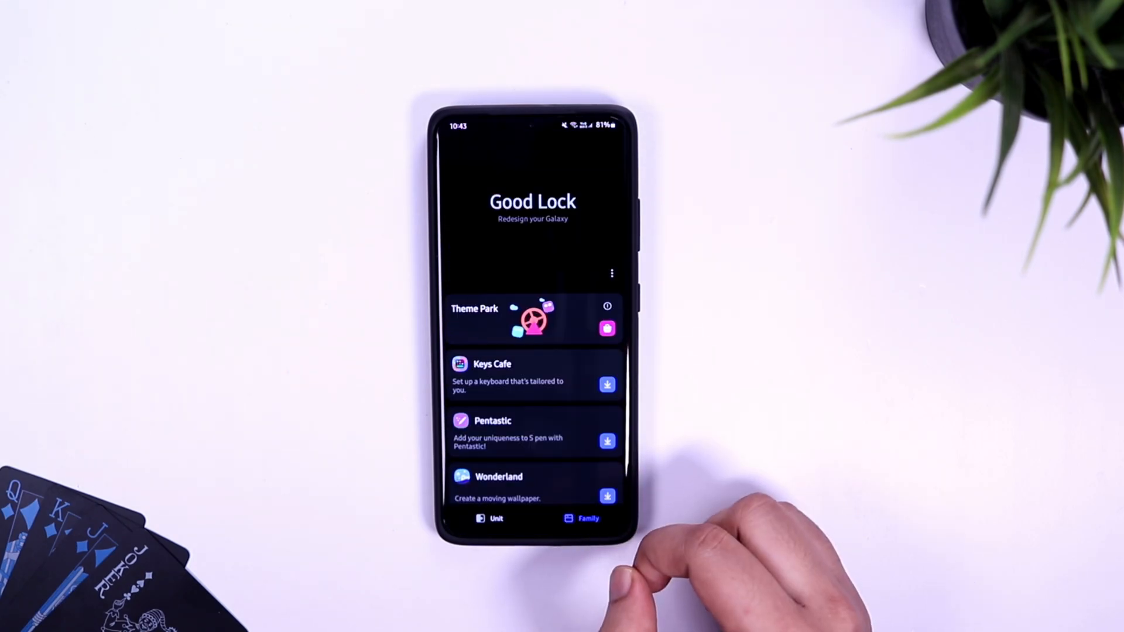
Step: Enter Theme Park's Icon section to start a new icon theme
left_click(534, 319)
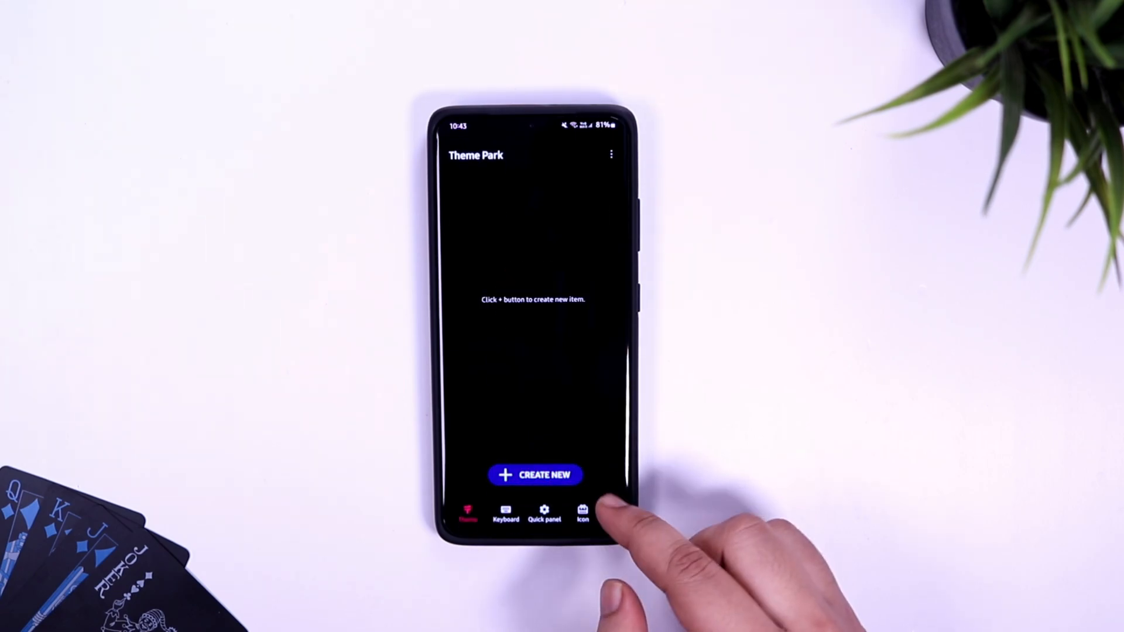
left_click(582, 512)
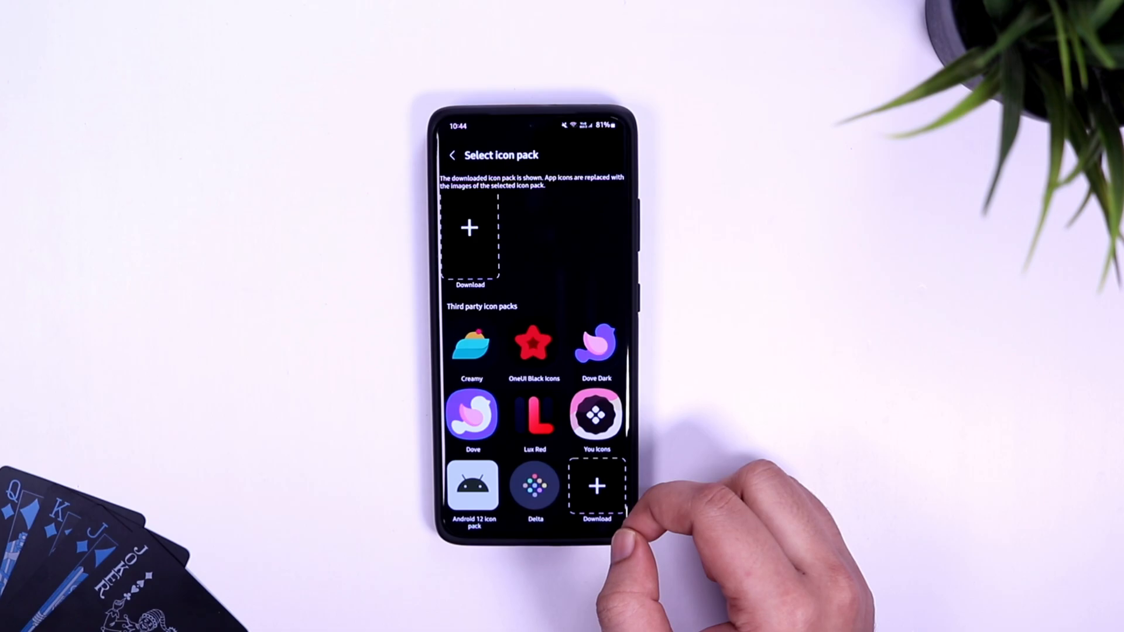
scroll("up", 3)
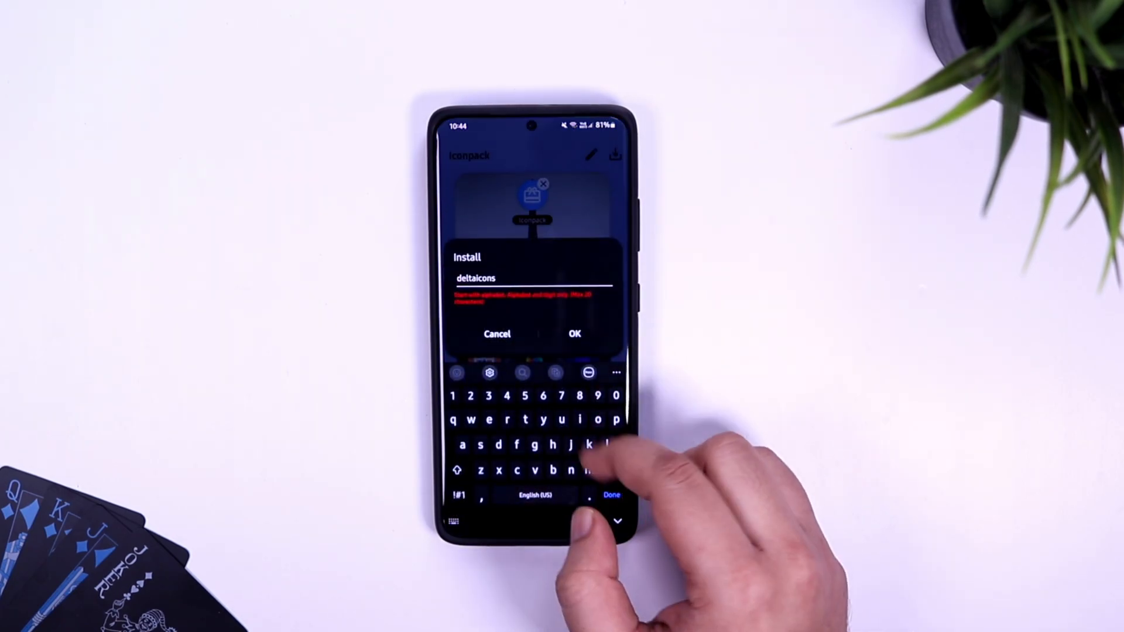
Step: Install the Delta-based 'deltaicons' theme and apply it to the phone
left_click(574, 335)
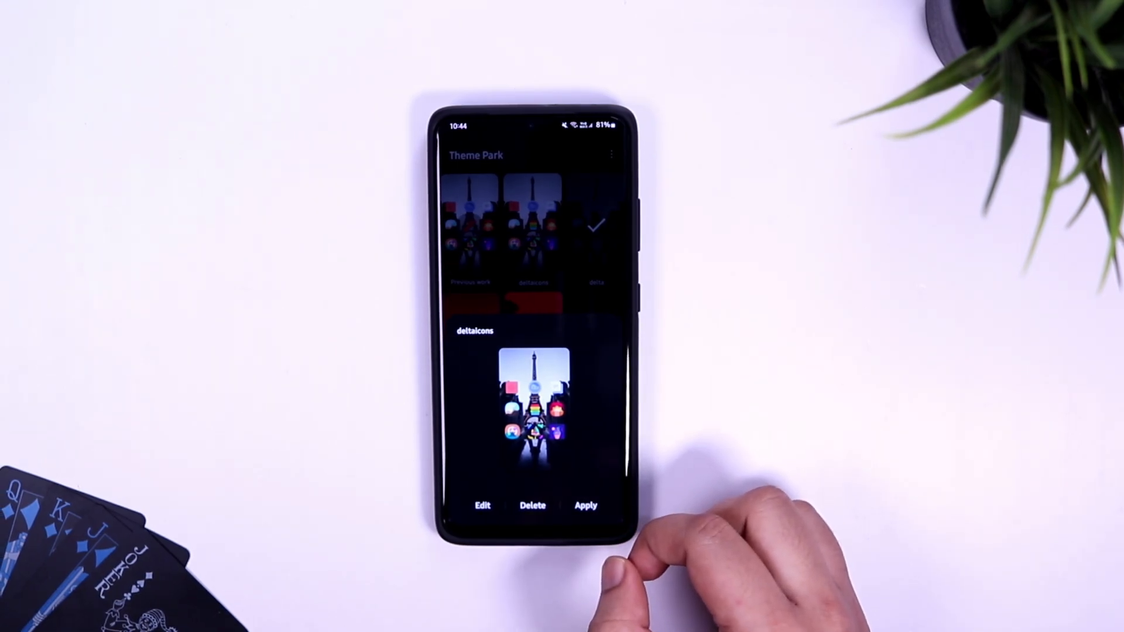
left_click(585, 505)
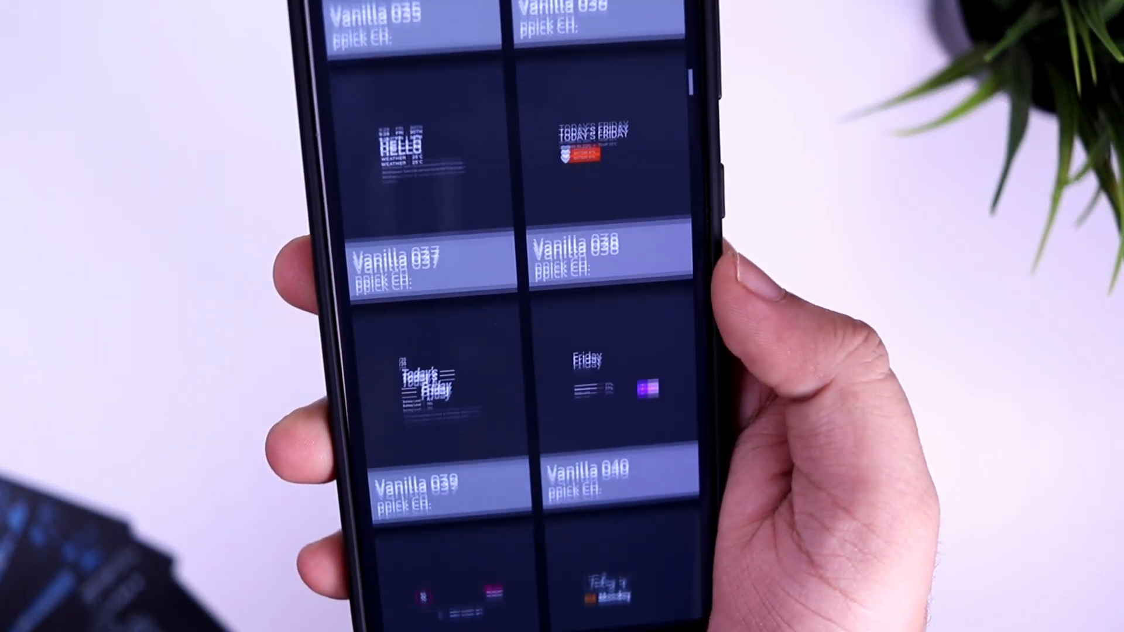
Step: Scroll through KWGT's Vanilla widget preset list
scroll("up", 3)
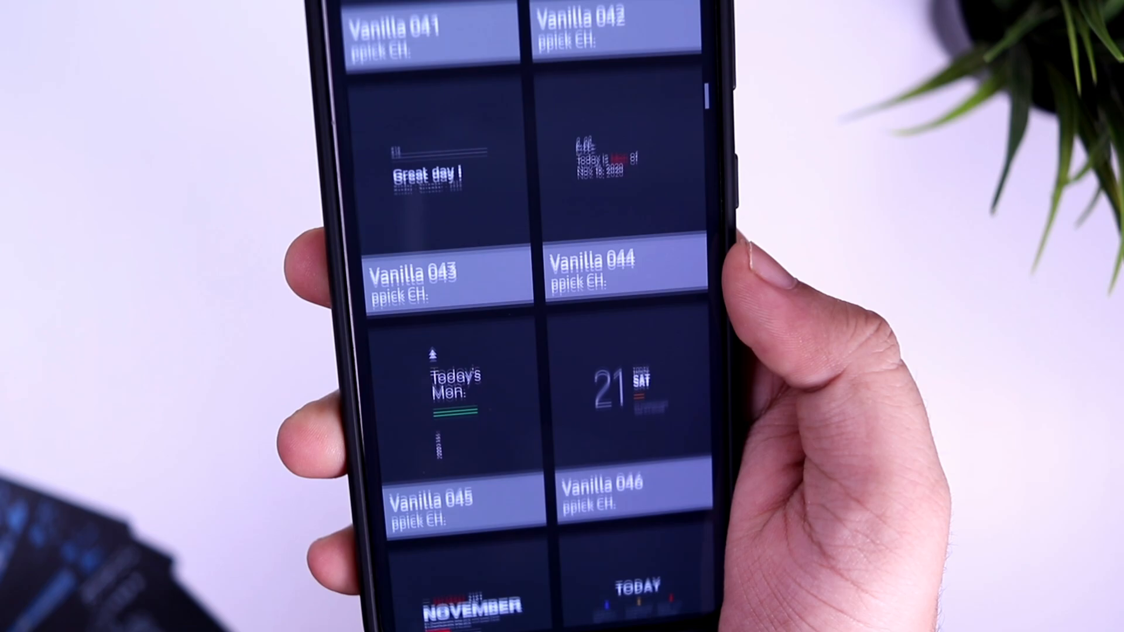
scroll("down", 3)
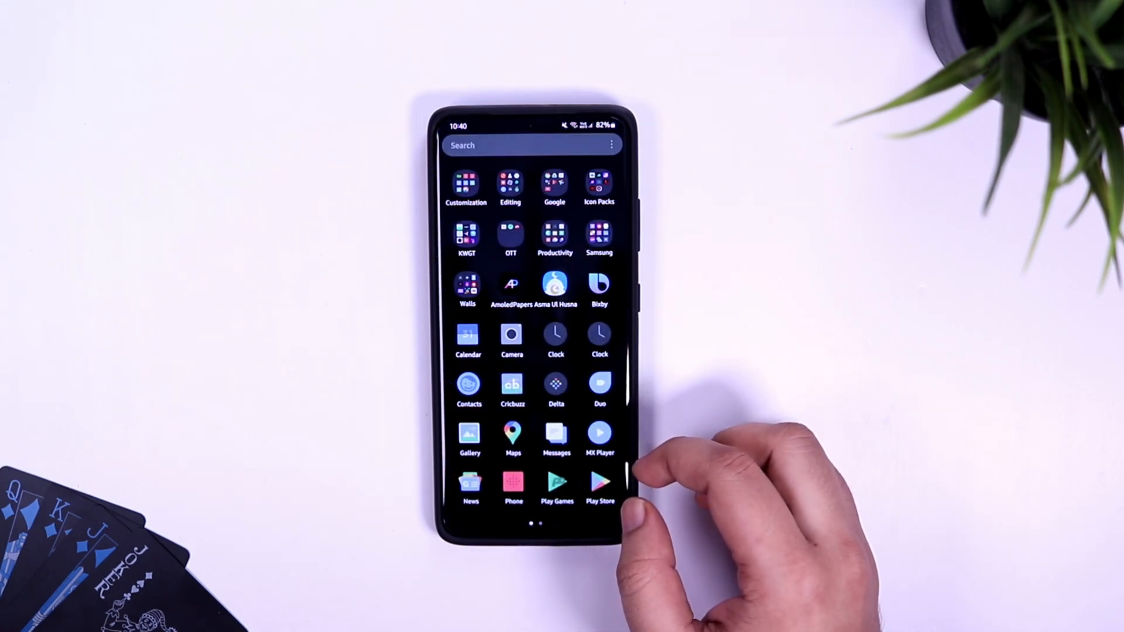
mouse_move(617, 444)
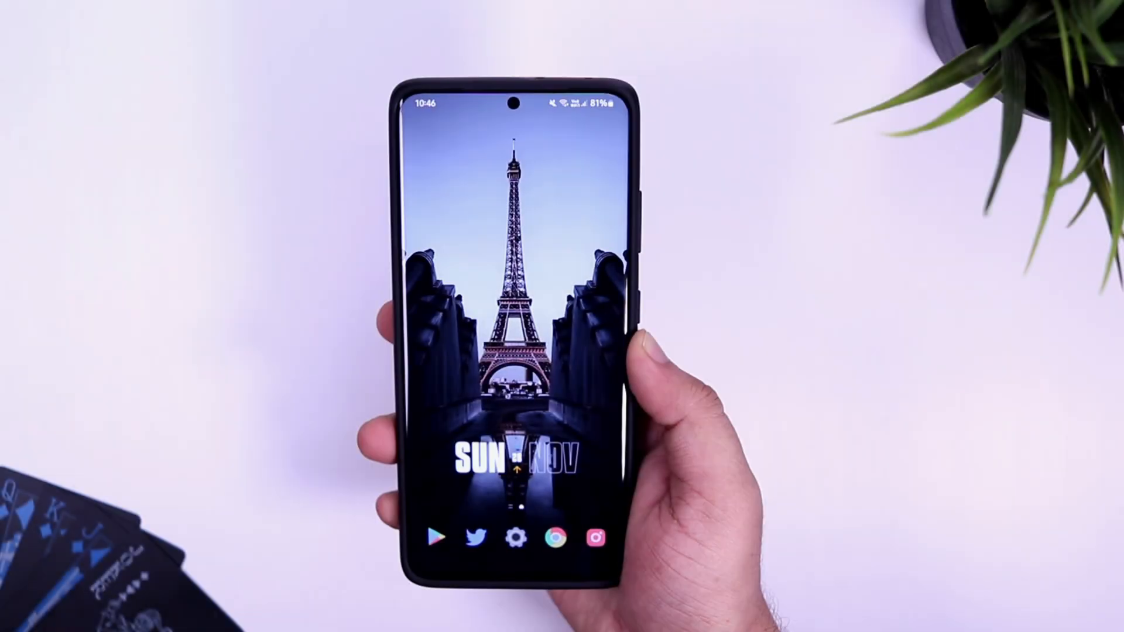
scroll("up", 3)
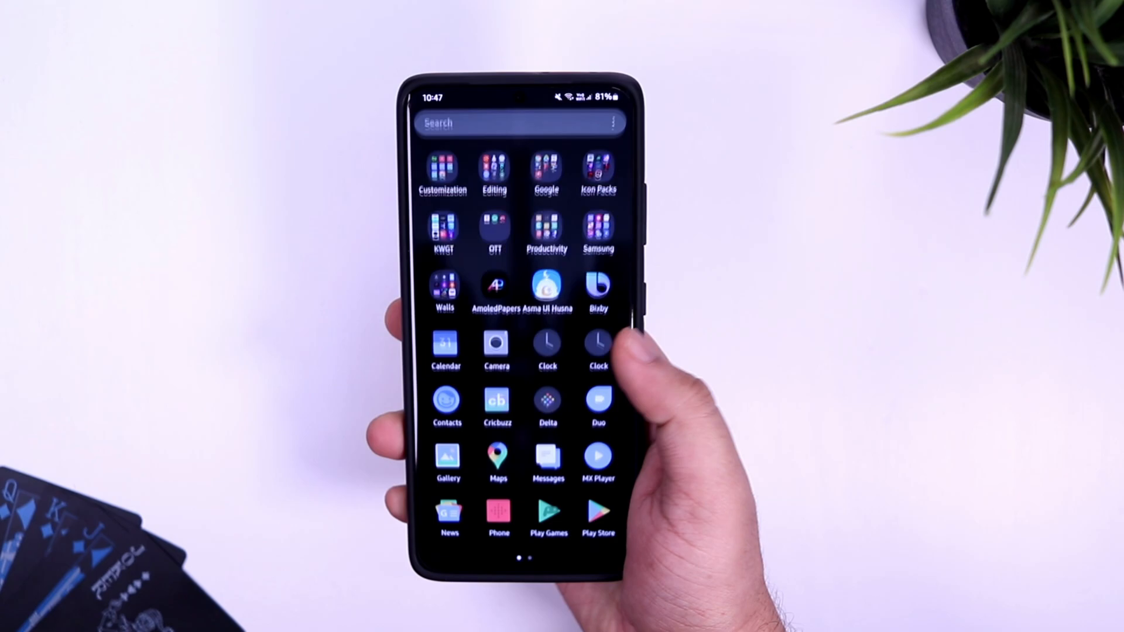